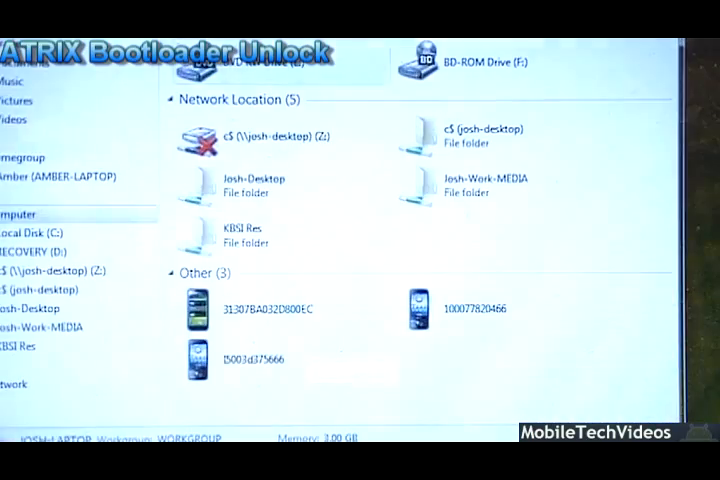
Step: Open C:\android-sdk-windows from Local Disk (C:) and select its tools folder
click(31, 232)
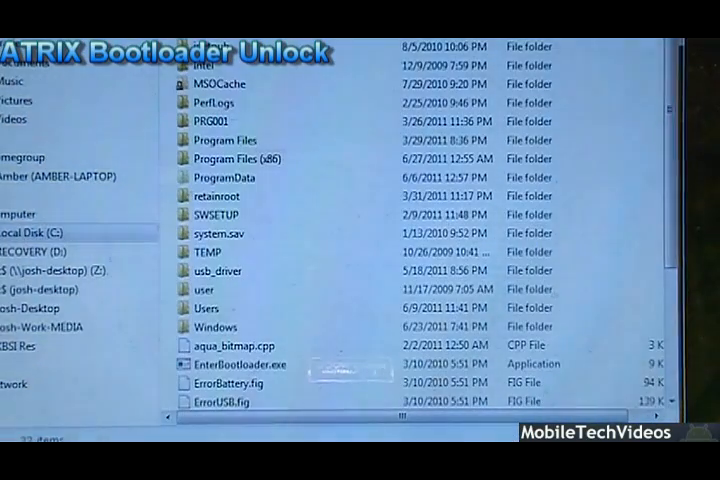
scroll(up, 3)
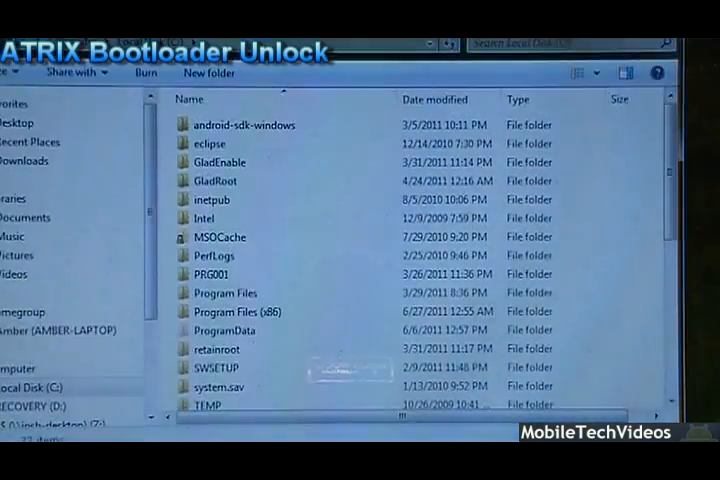
double_click(253, 124)
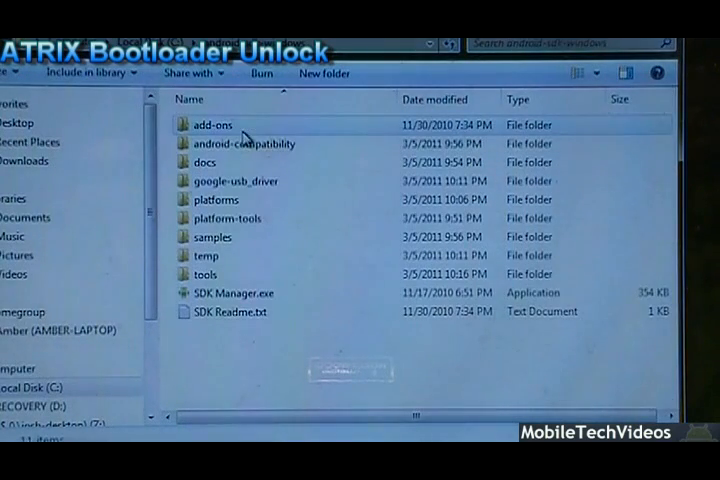
mouse_move(275, 217)
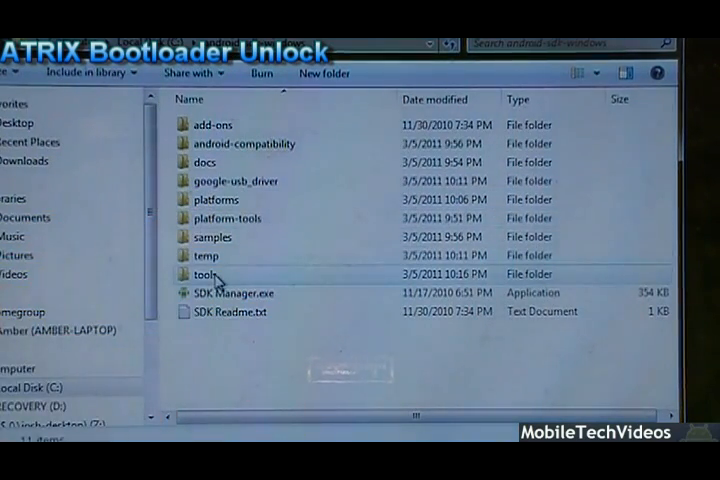
mouse_move(206, 274)
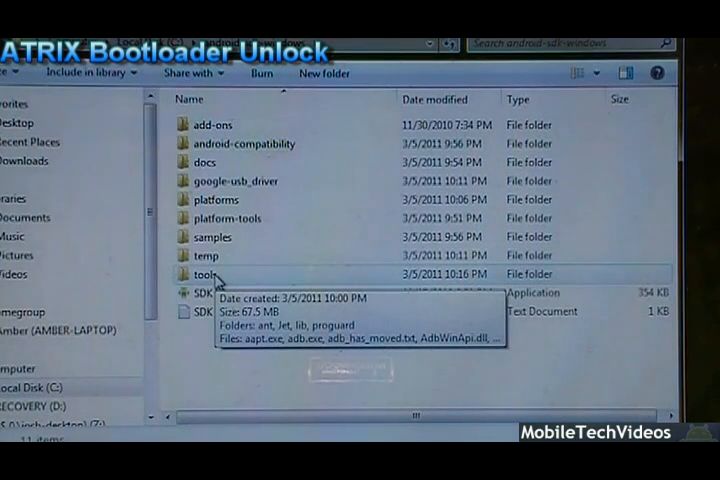
click(207, 273)
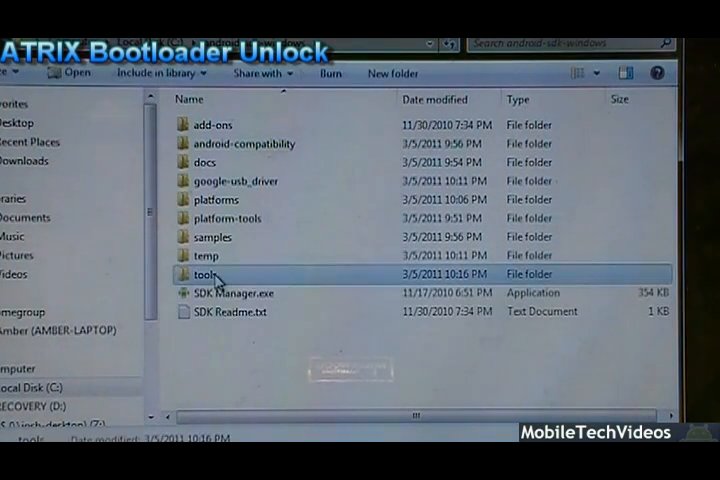
double_click(205, 274)
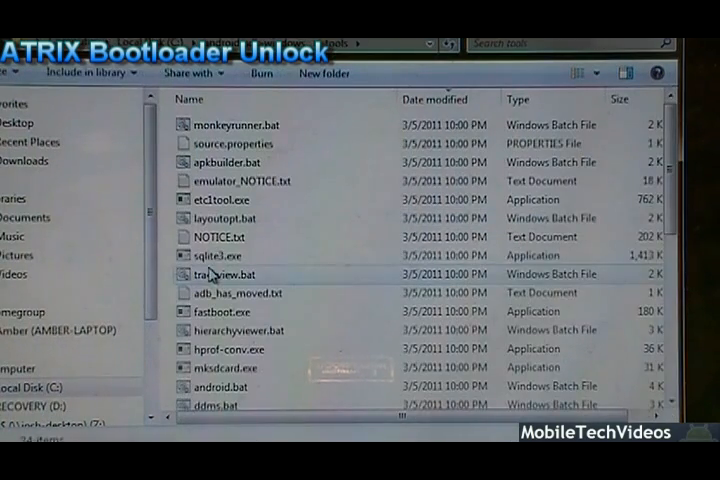
click(225, 311)
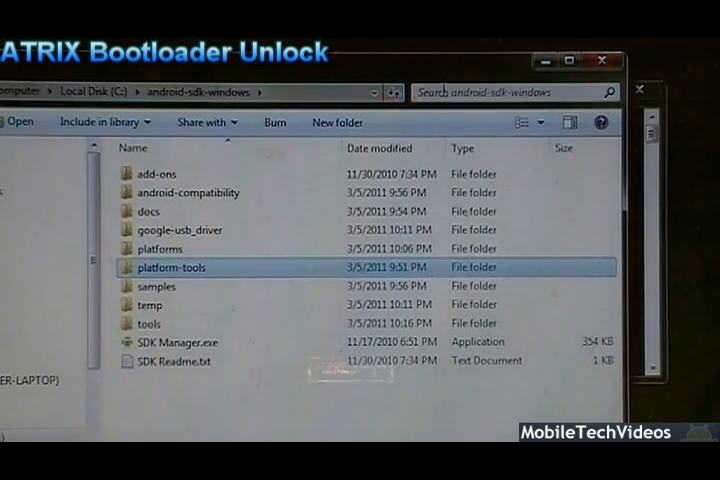
Step: Search for 'fastboot' and bring up the actions menu for the fastboot.exe result
text(fastboot)
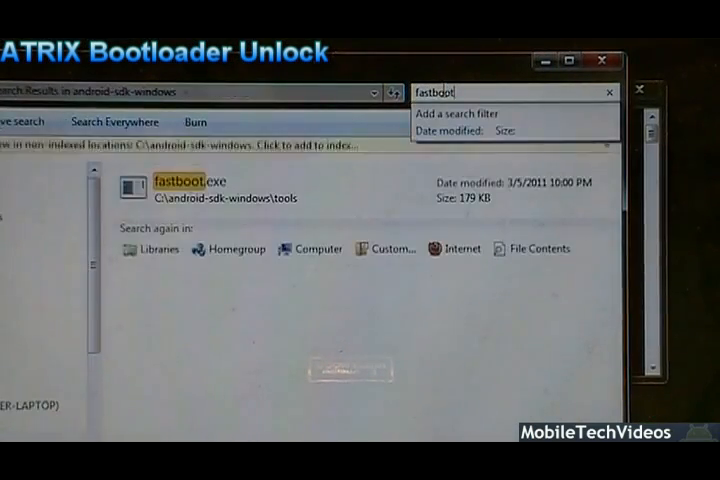
click(205, 190)
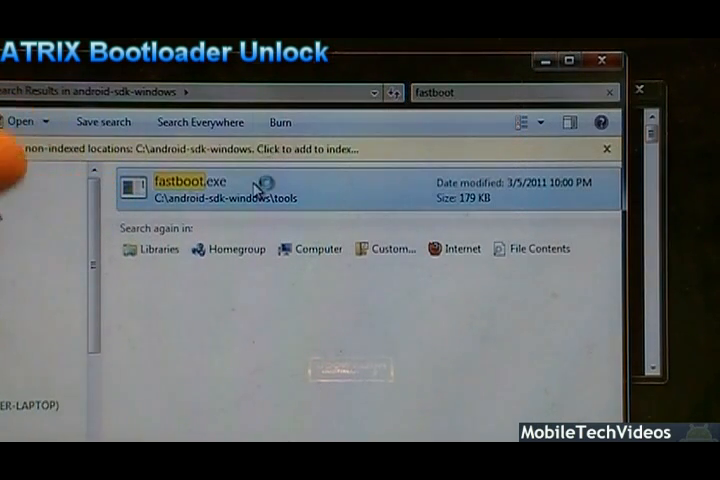
right_click(180, 185)
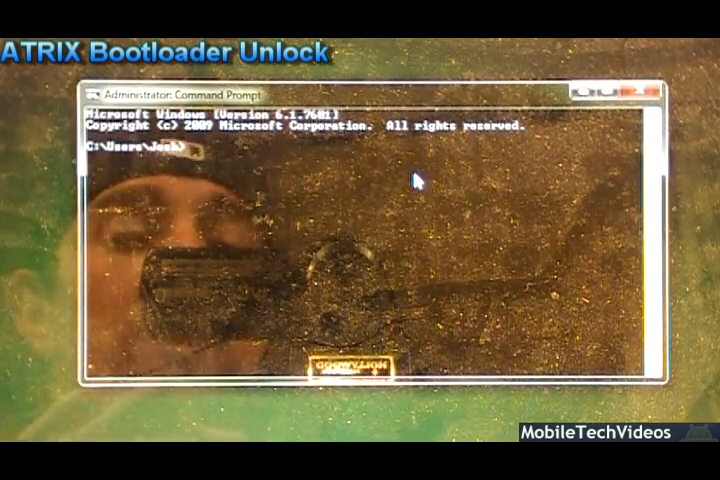
Step: Type 'cd c:\android-sdk-windows\tools' at the Command Prompt
text(cd)
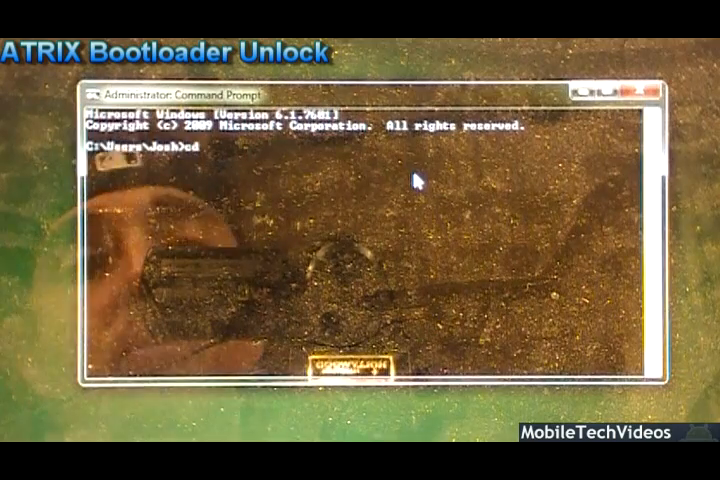
text(c:\)
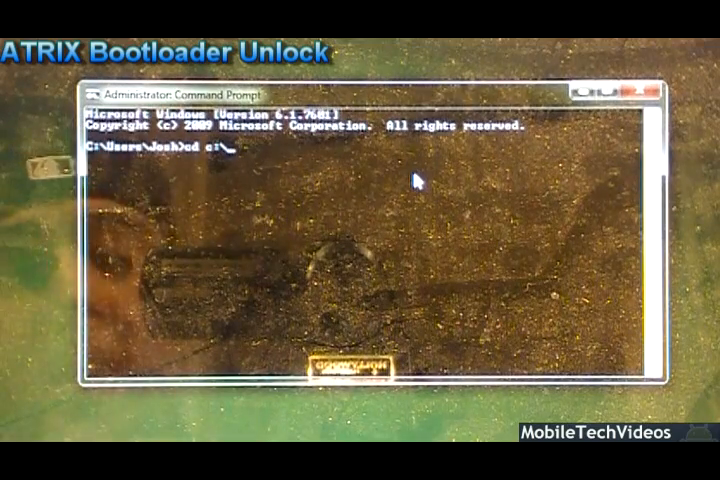
text(android-sdk-windows\t)
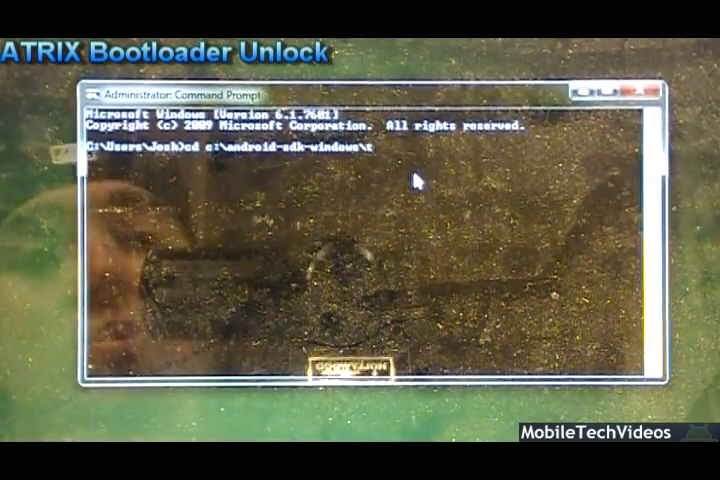
text(ools)
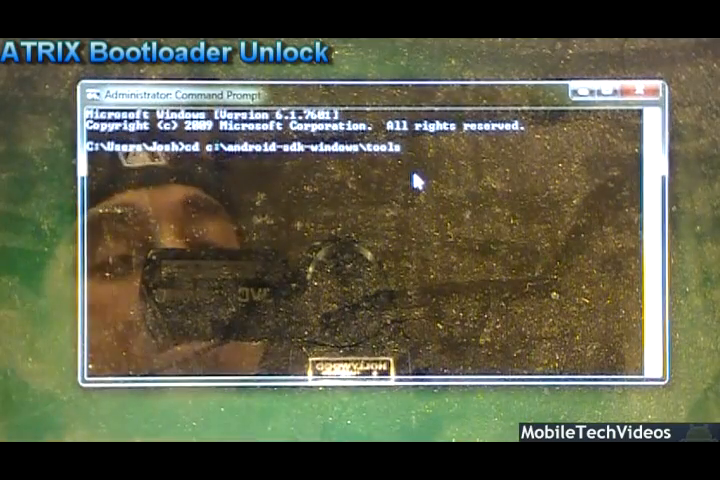
Step: Change into c:\android-sdk-windows\tools and run fastboot to list its commands
key(Return)
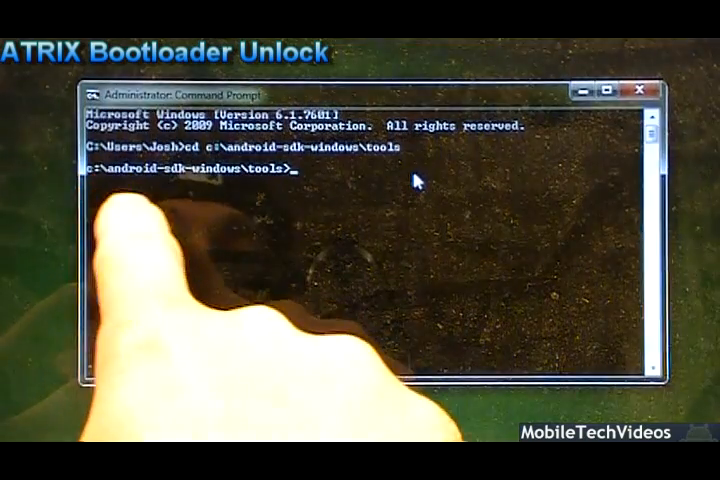
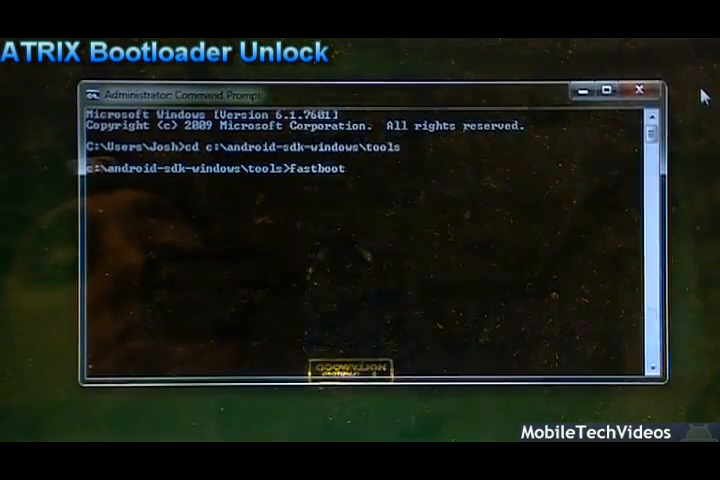
key(Return)
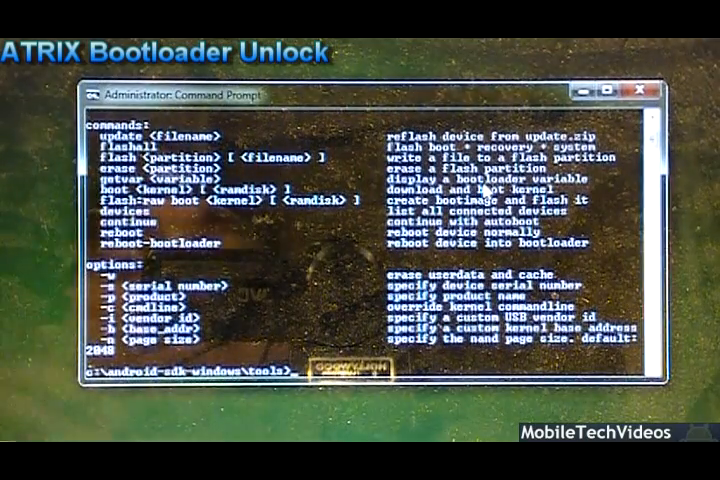